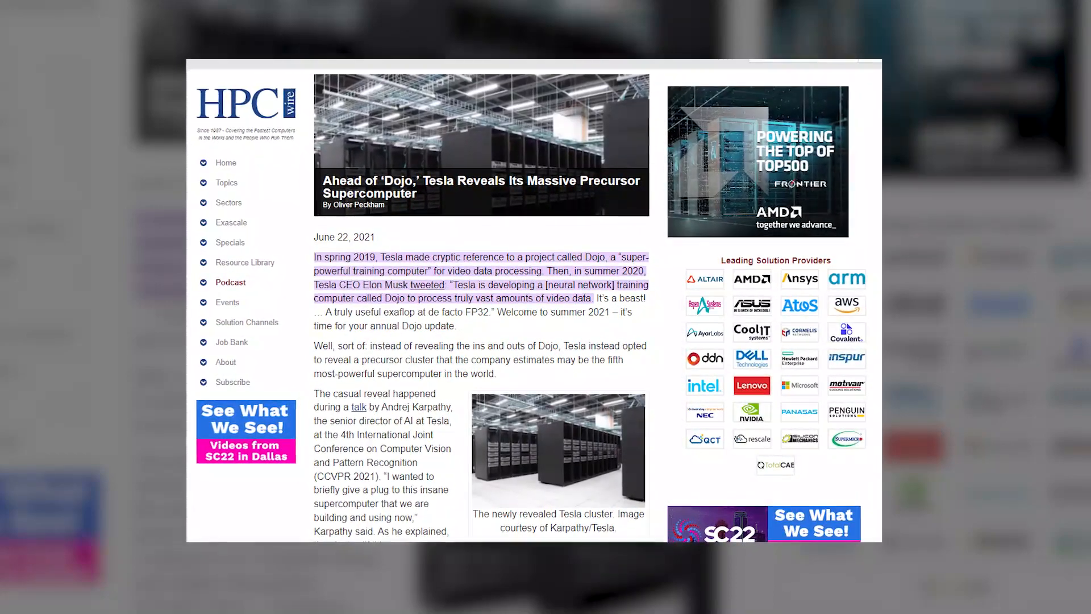
scroll(down, 3)
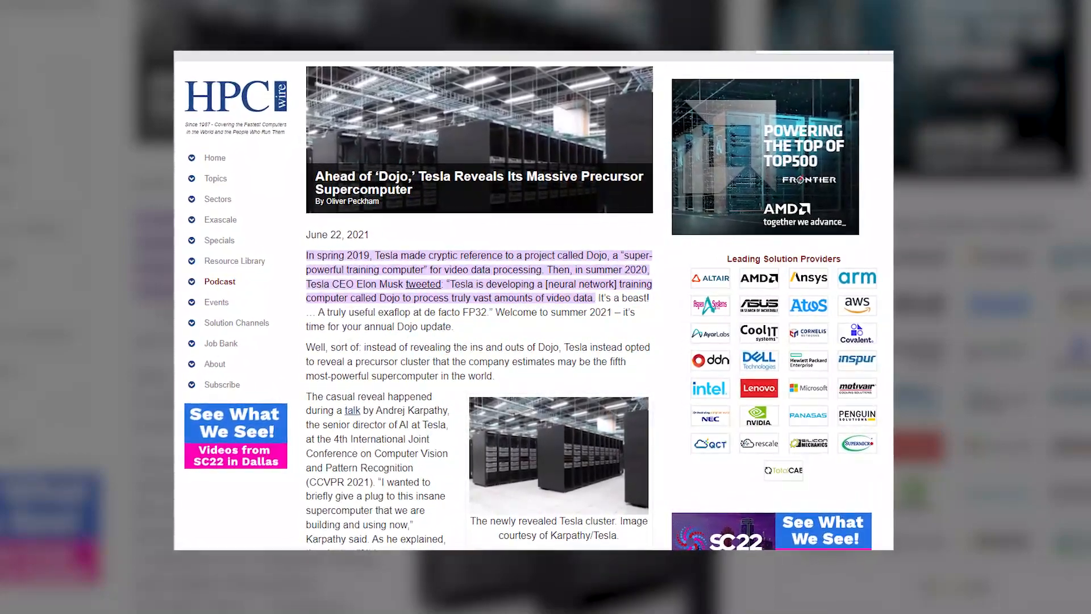
click(423, 284)
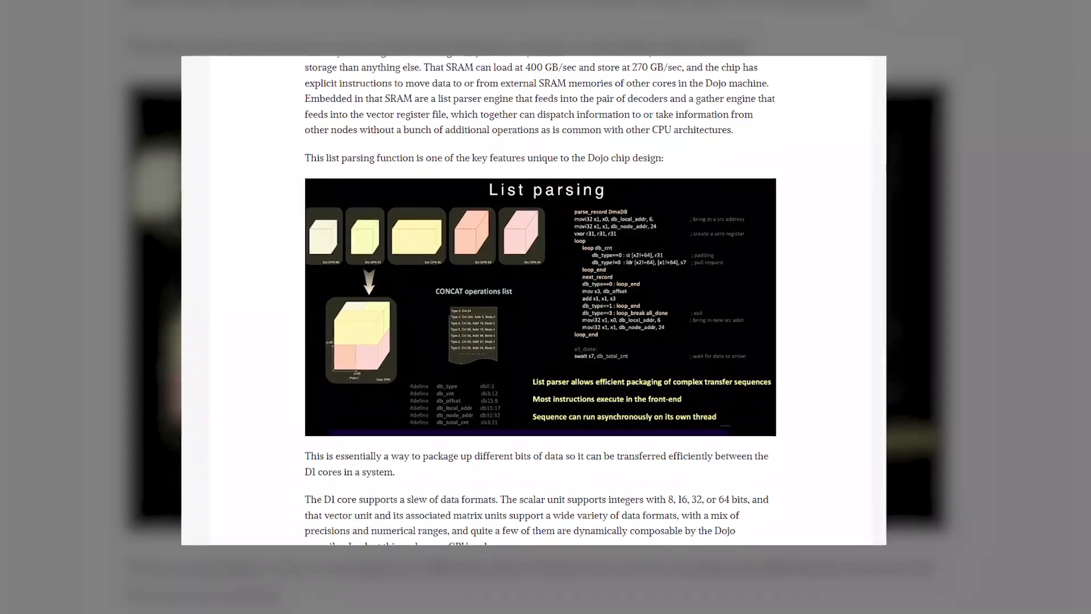
scroll(down, 3)
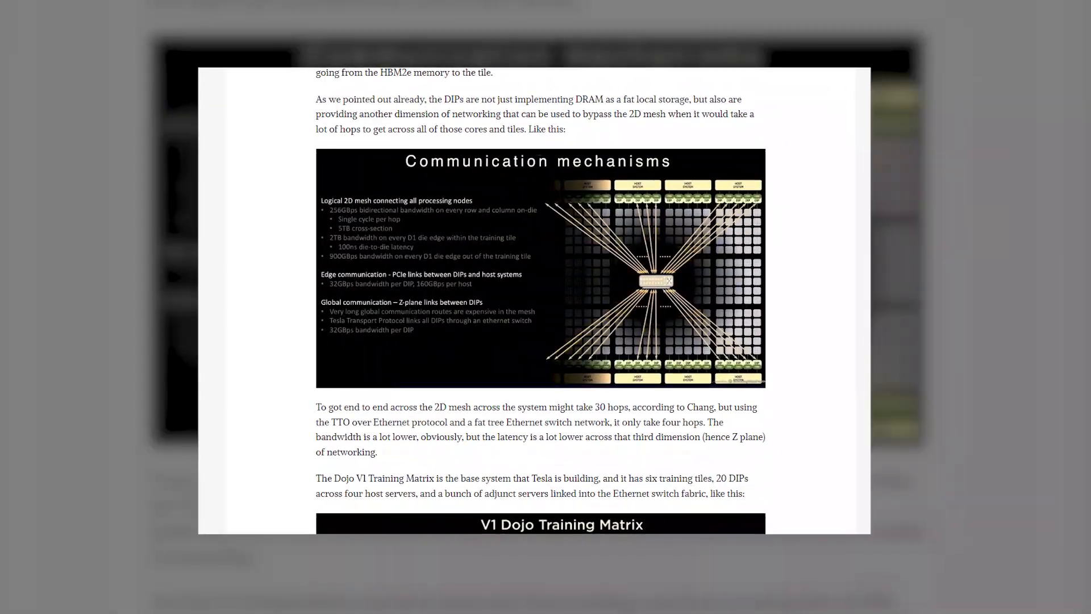
scroll(up, 3)
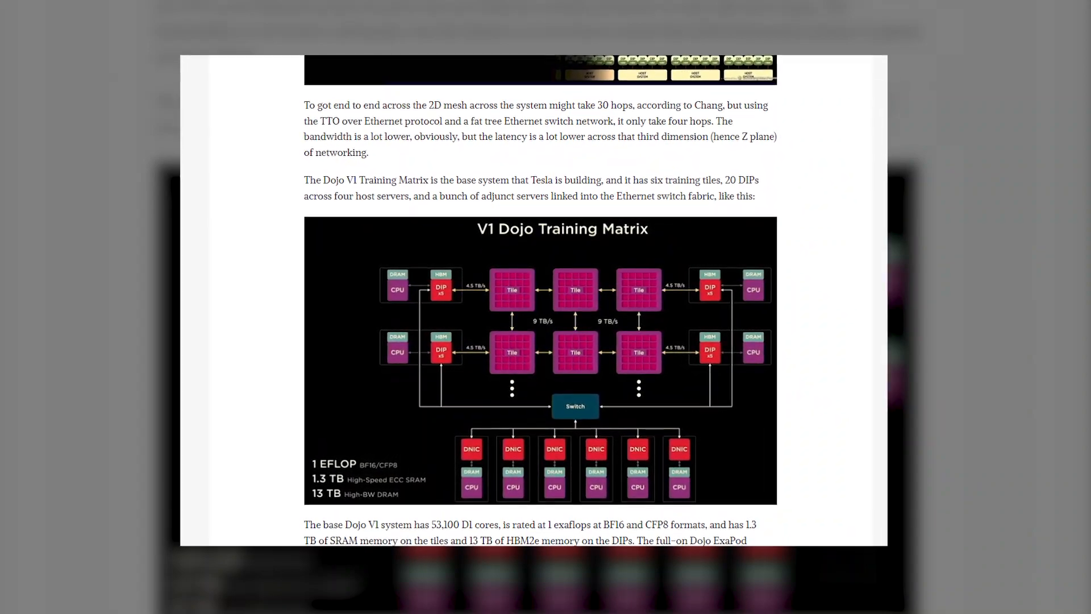
scroll(up, 3)
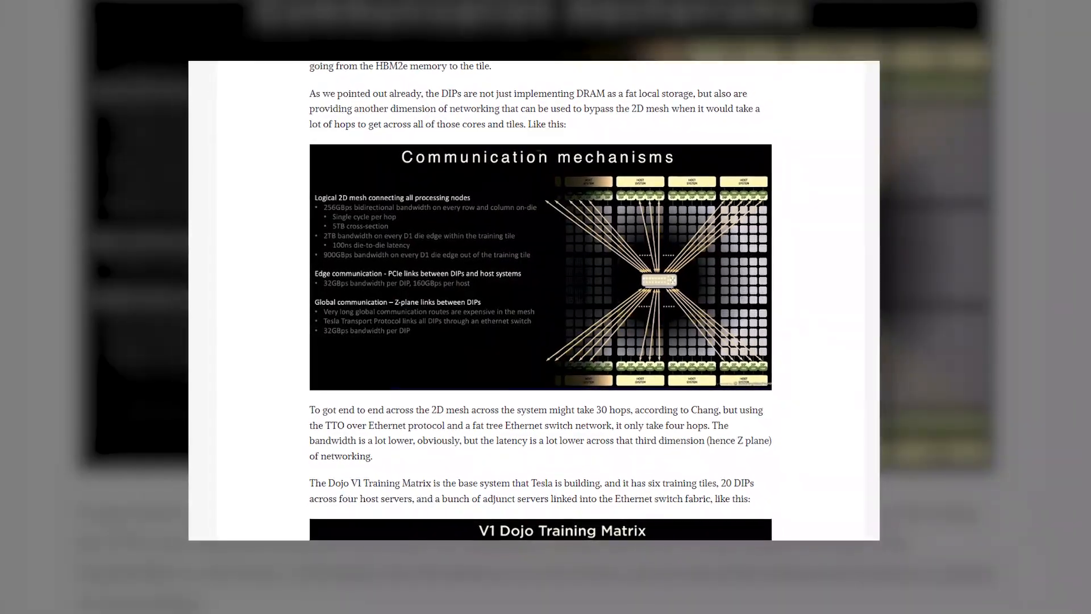
scroll(down, 3)
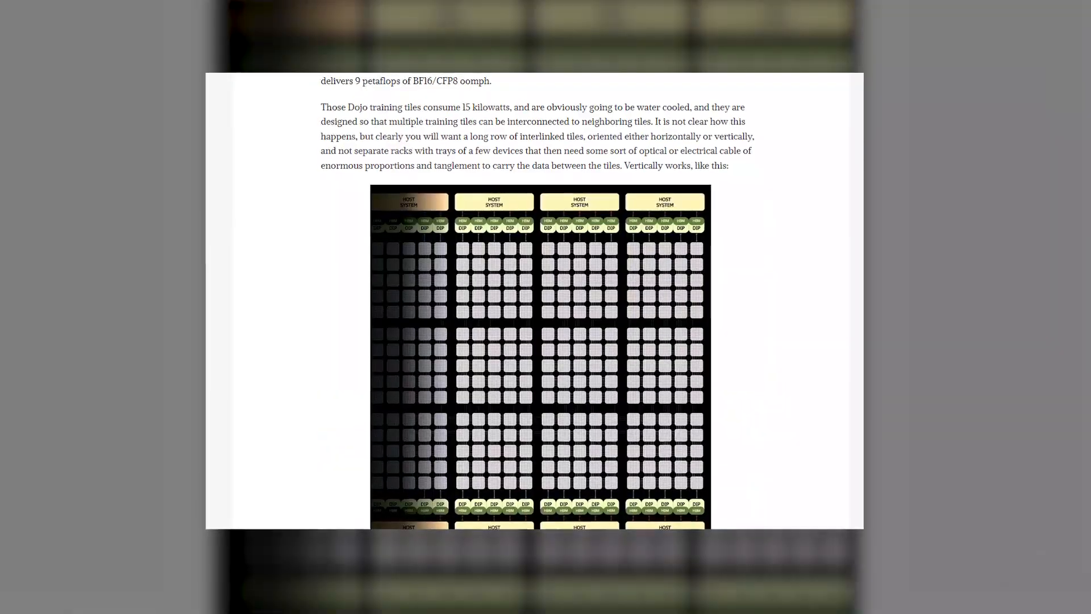
scroll(up, 3)
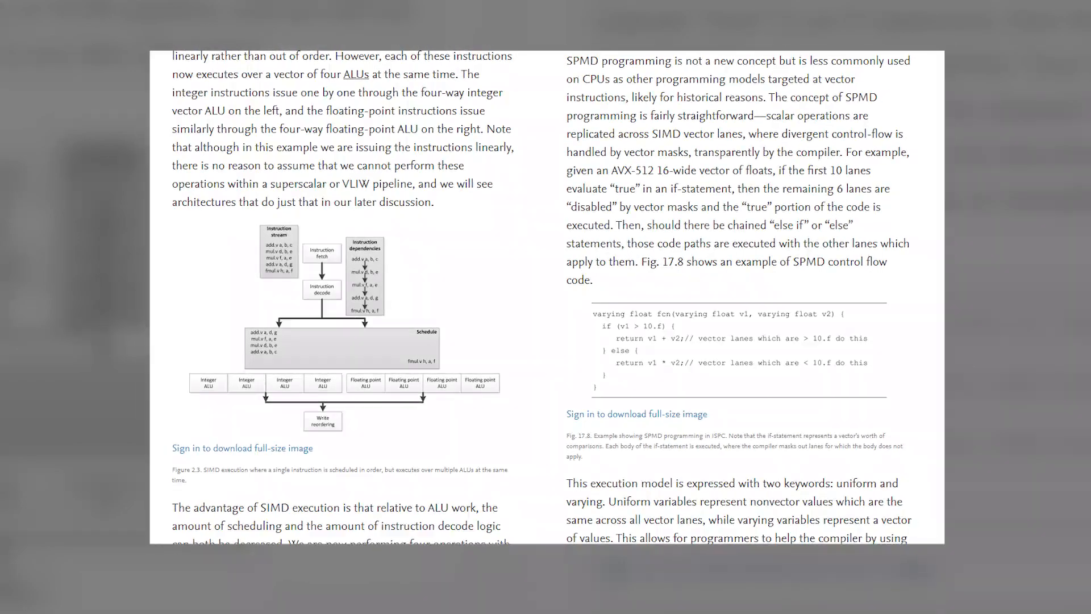
scroll(down, 3)
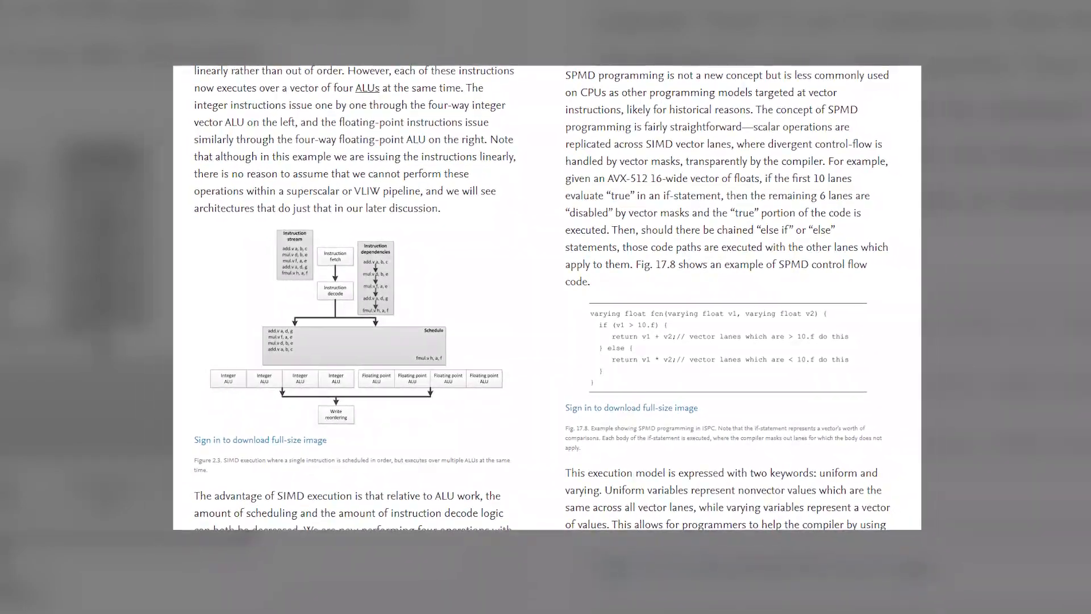